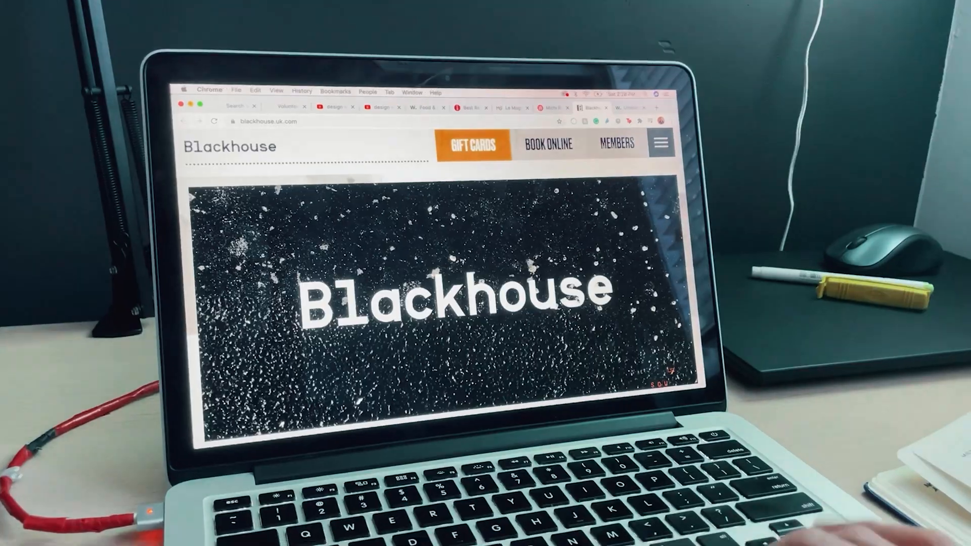
Step: Scroll down the Home window past presets like iPhone 12 Pro Max and Web 1920
scroll(down, 3)
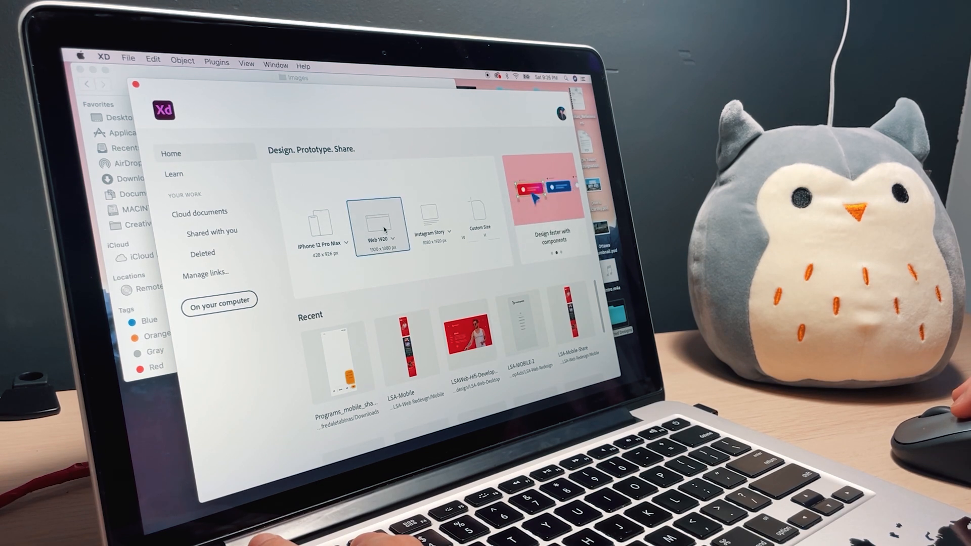
click(380, 223)
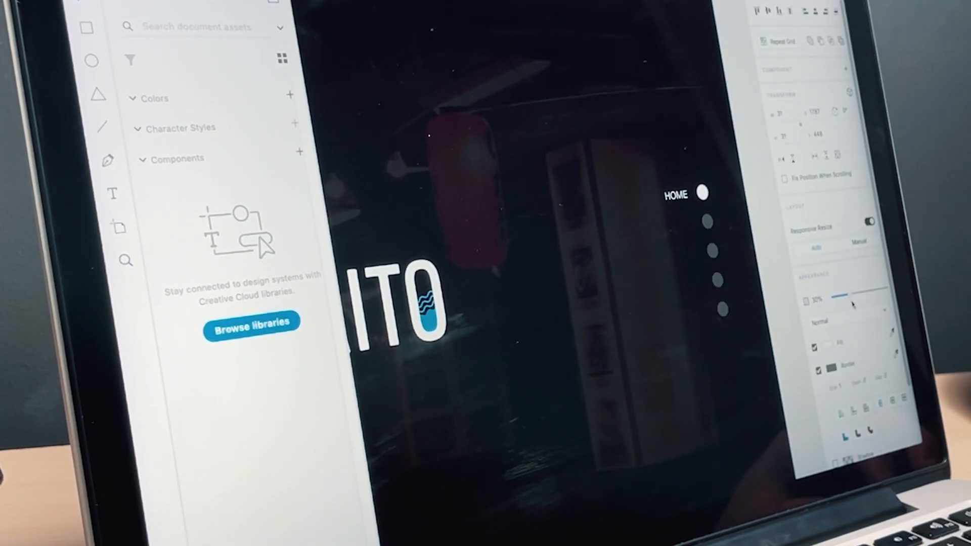
Step: Set the dot element to about 30% opacity and retype a HOME label as 'MEN'
drag(842, 297, 852, 298)
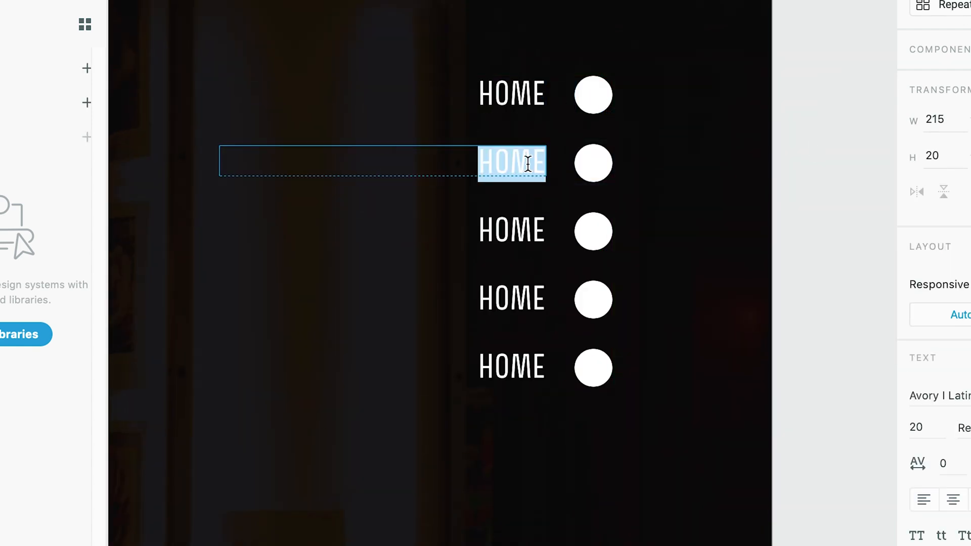
text(MEN)
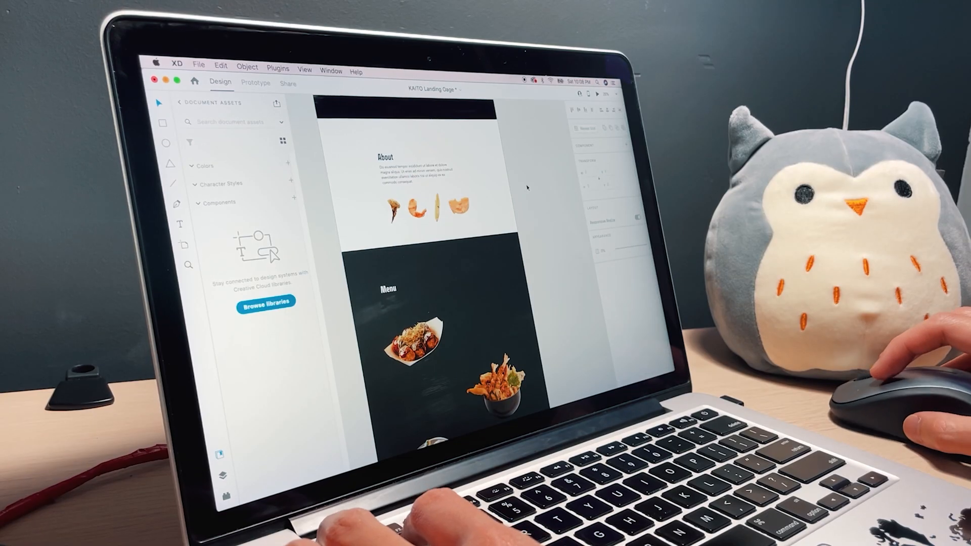
Step: Scroll down to the About section and the dark Menu section with food photos
scroll(down, 3)
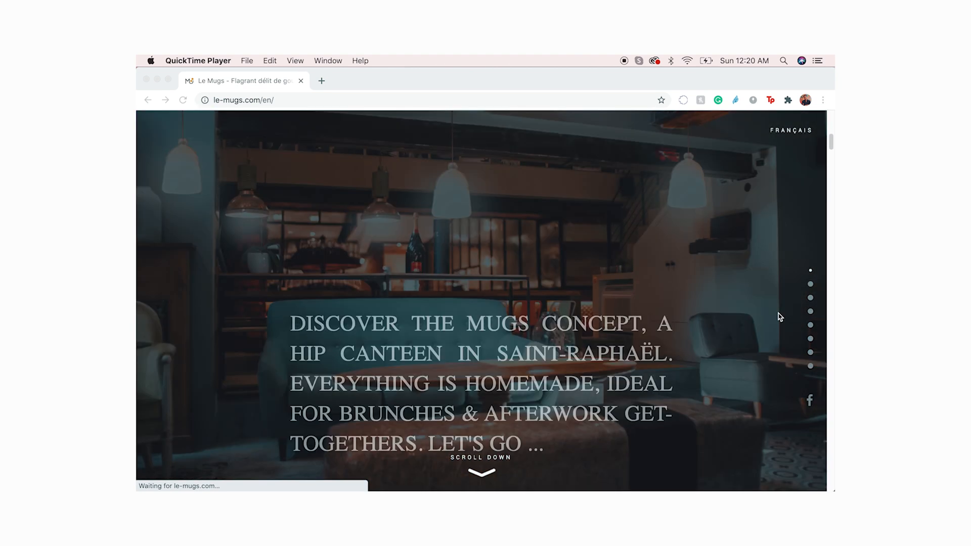
scroll(down, 3)
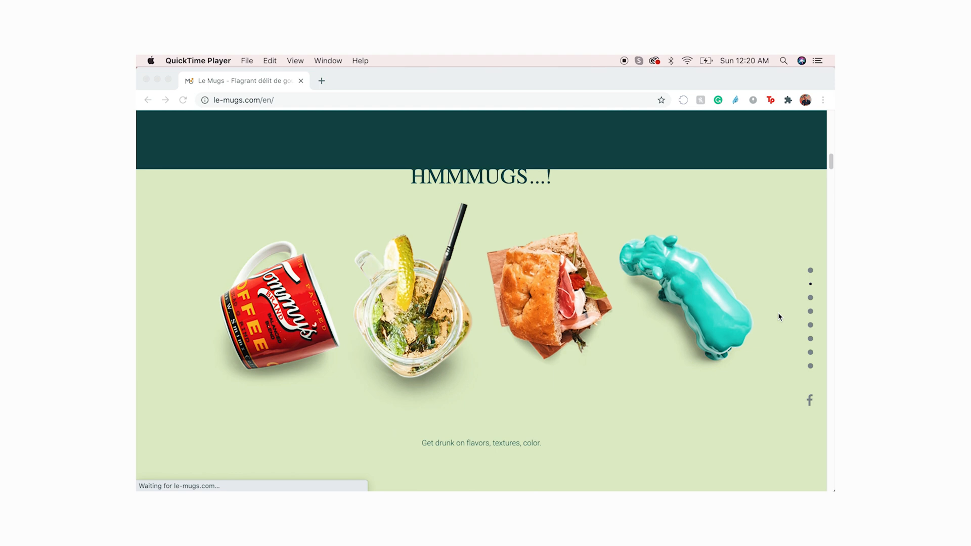
scroll(down, 3)
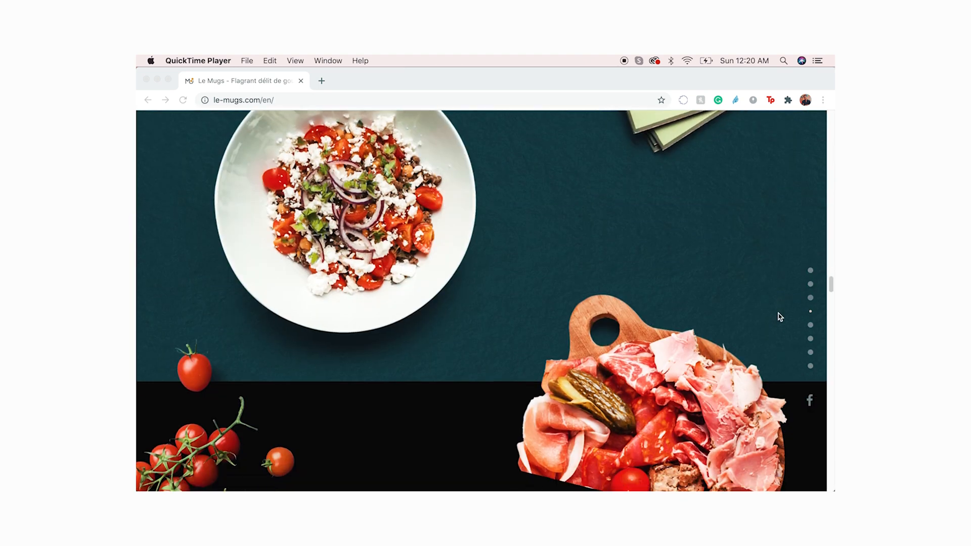
scroll(down, 3)
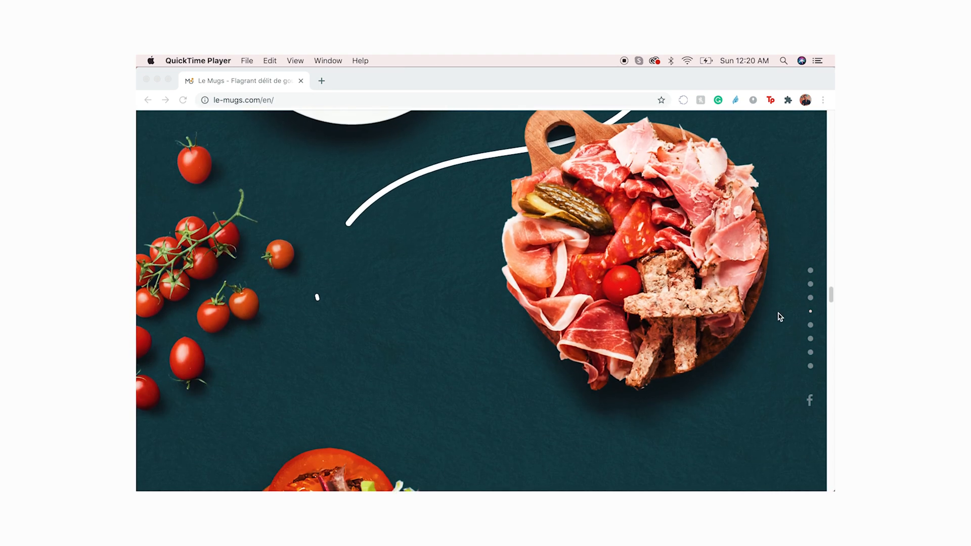
scroll(down, 3)
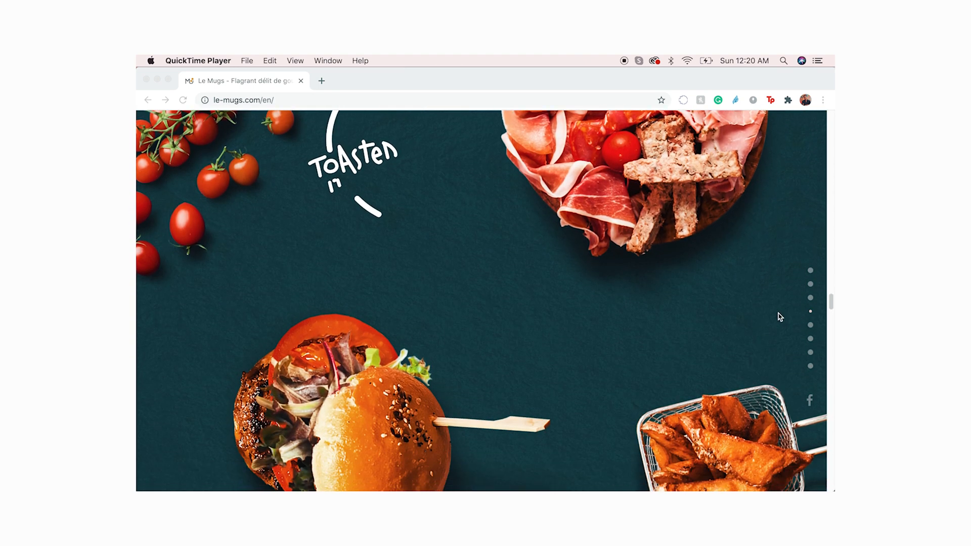
scroll(down, 3)
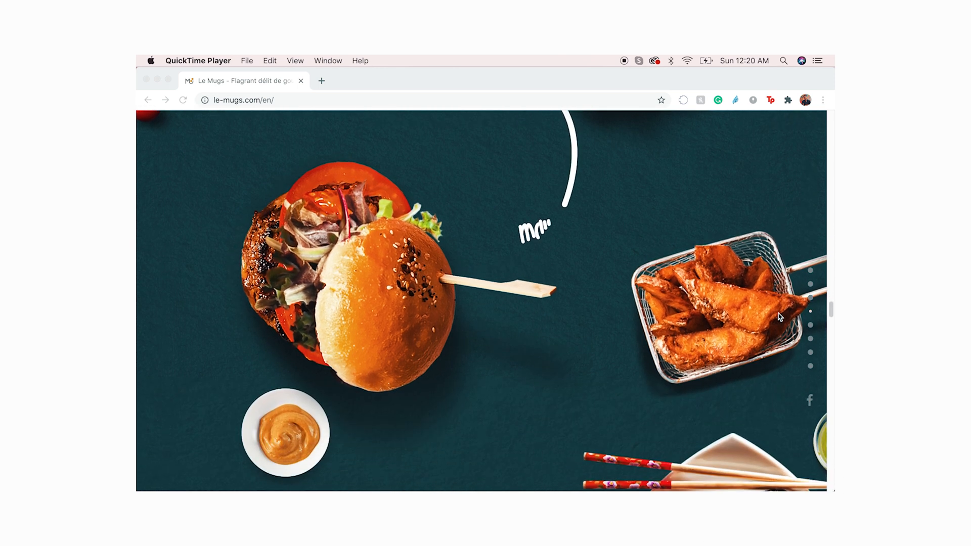
scroll(down, 3)
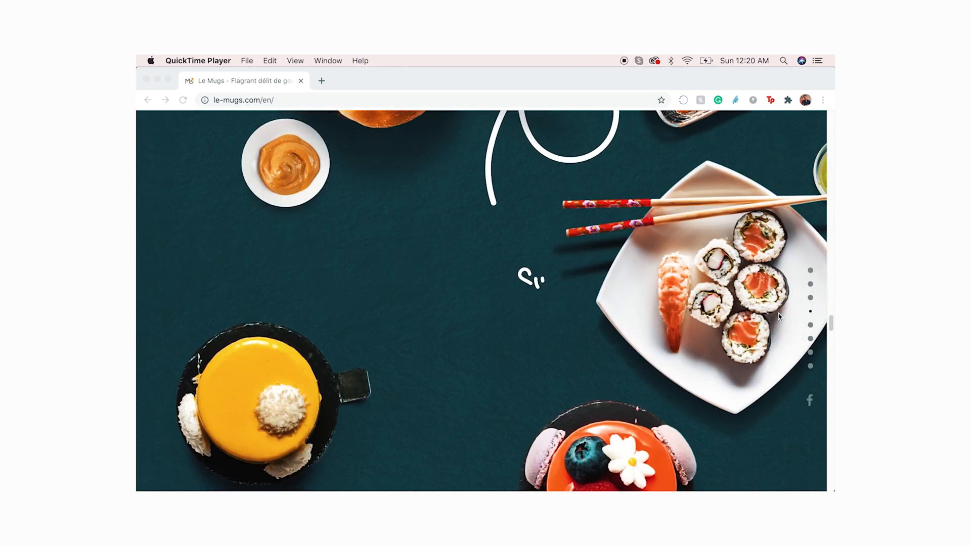
scroll(down, 3)
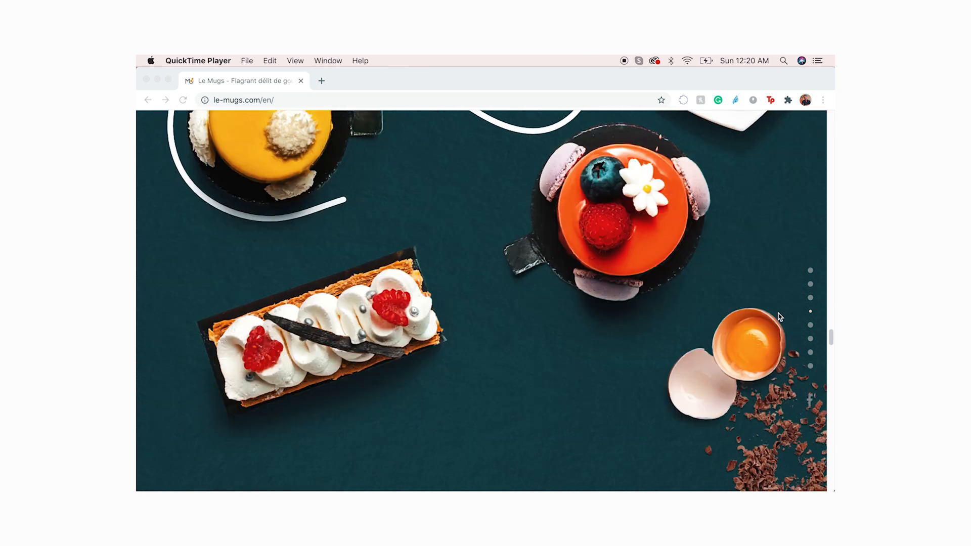
scroll(down, 3)
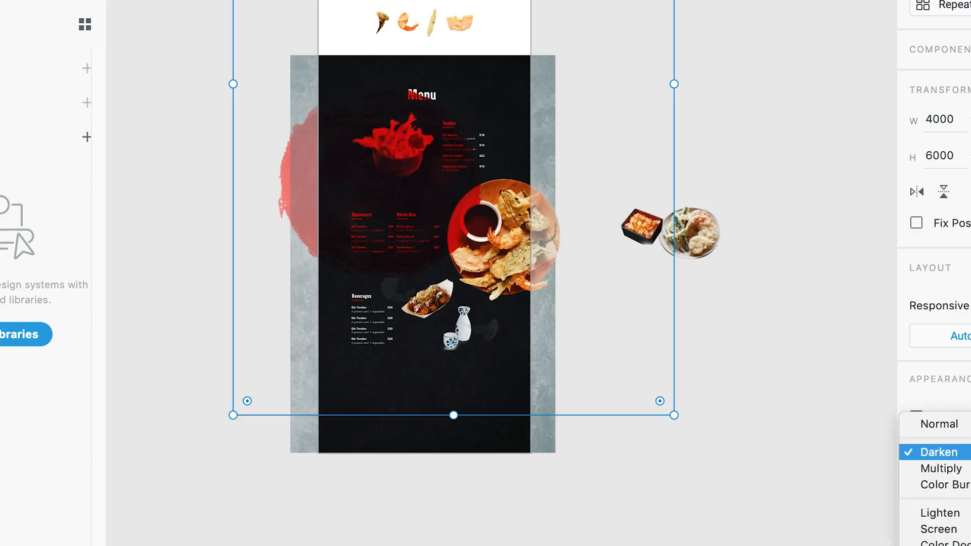
Step: Set the red brush splash image's blend mode to Multiply
click(940, 469)
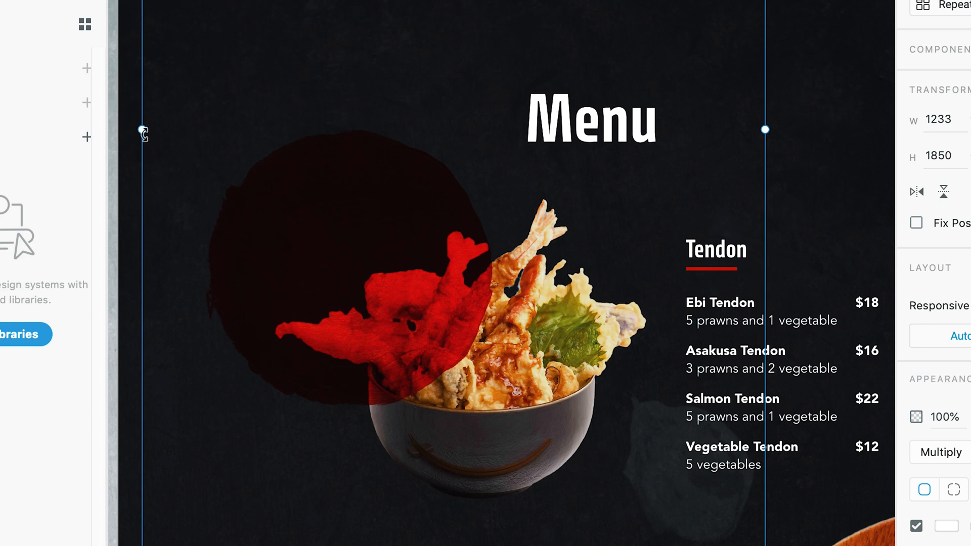